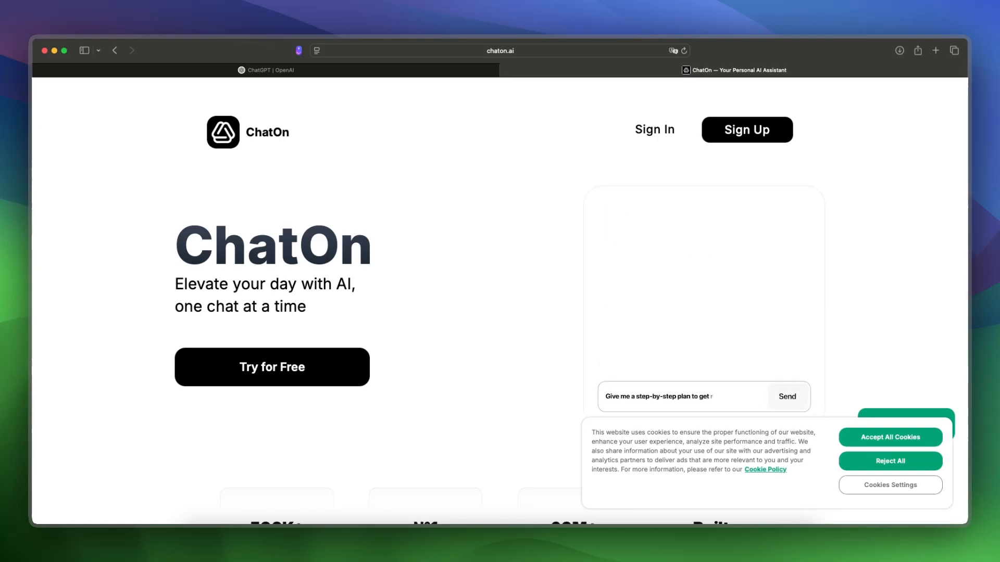
Let ChatOn's 'get rich' demo chat play, then switch to the ChatGPT | OpenAI tab
left_click(787, 396)
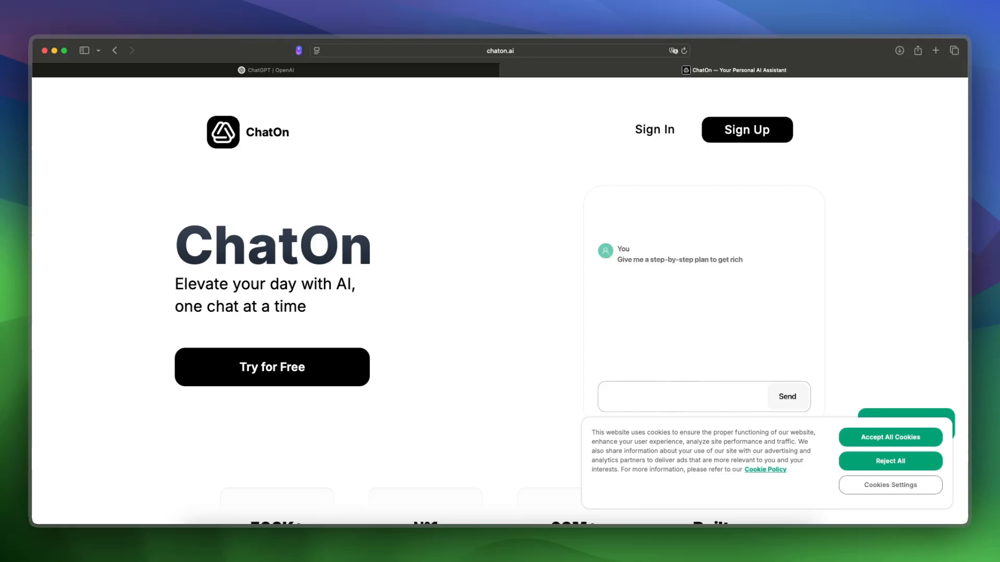
left_click(267, 70)
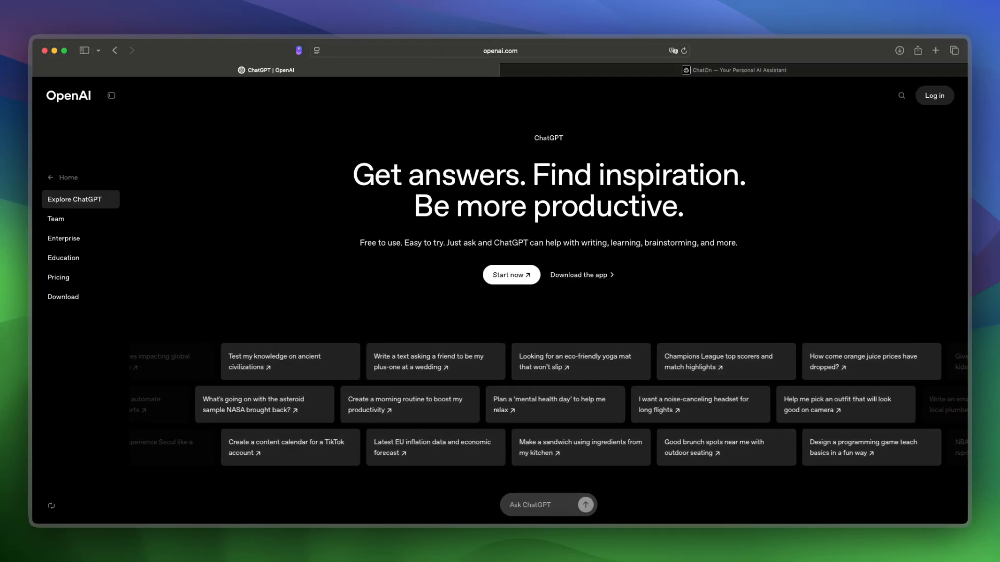
Scroll down the ChatGPT page on openai.com through its features
scroll("down", 3)
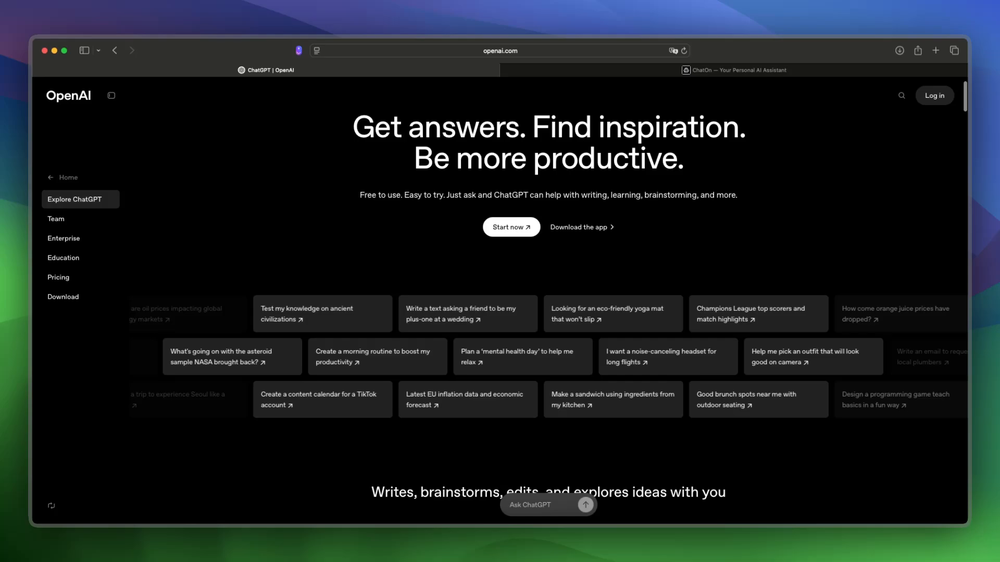
scroll("down", 3)
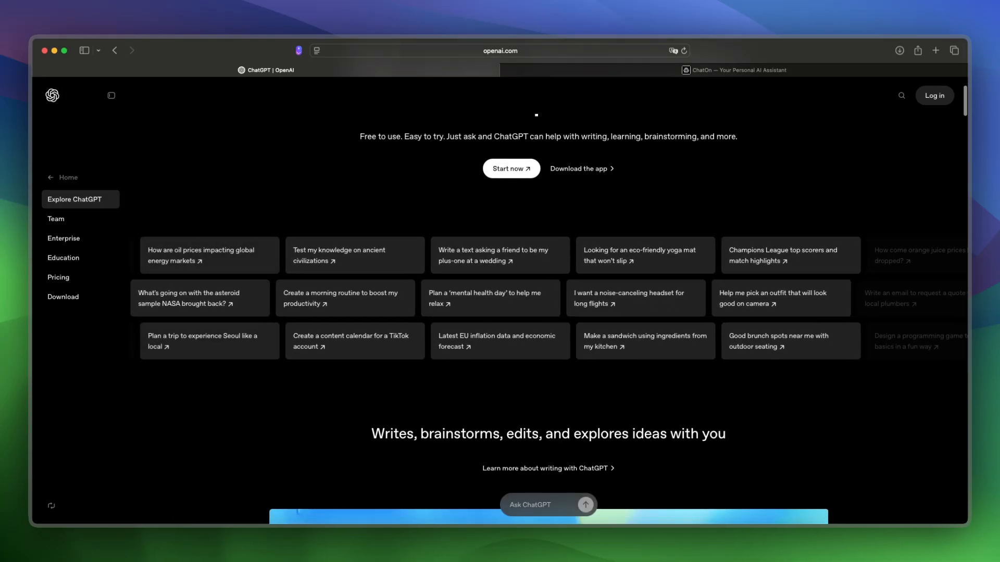
scroll("down", 3)
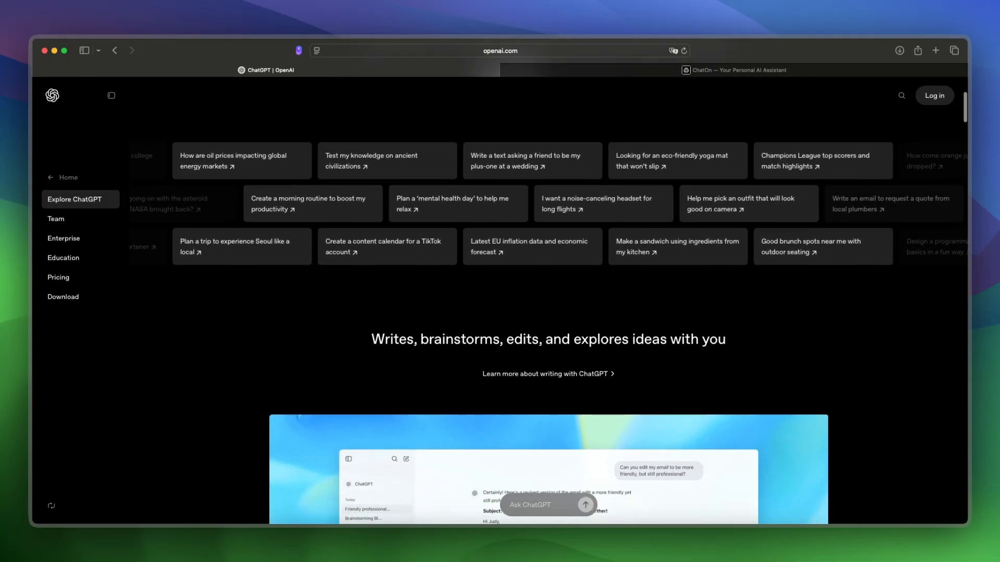
scroll("down", 3)
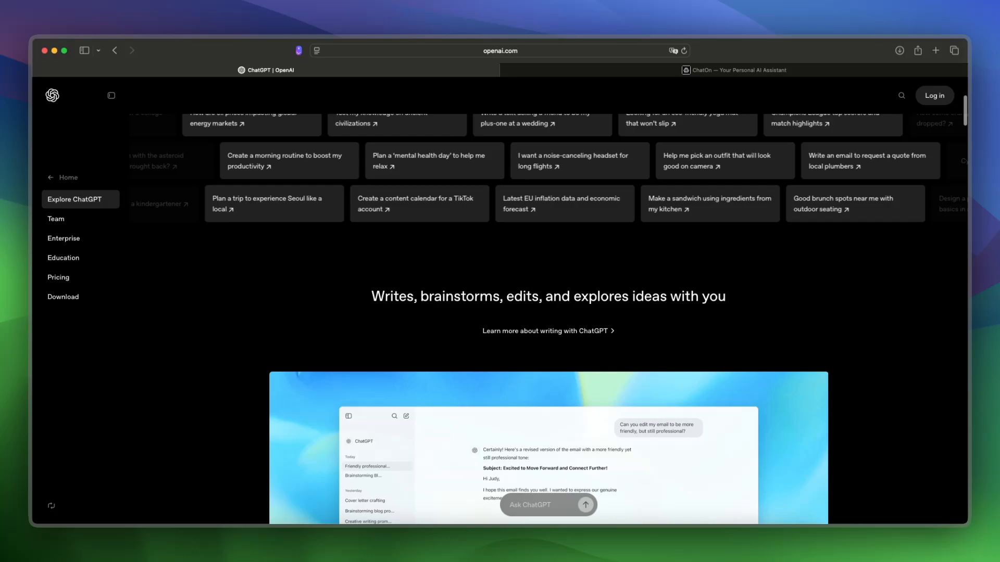
scroll("down", 3)
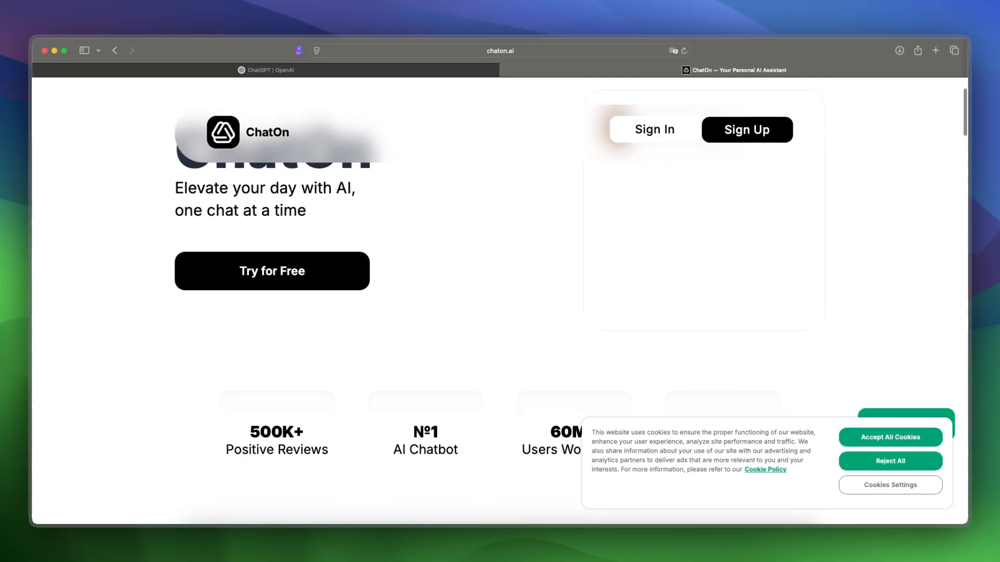
Scroll through ChatOn's user stats and reviews, then return to ChatGPT's writing section
scroll("down", 3)
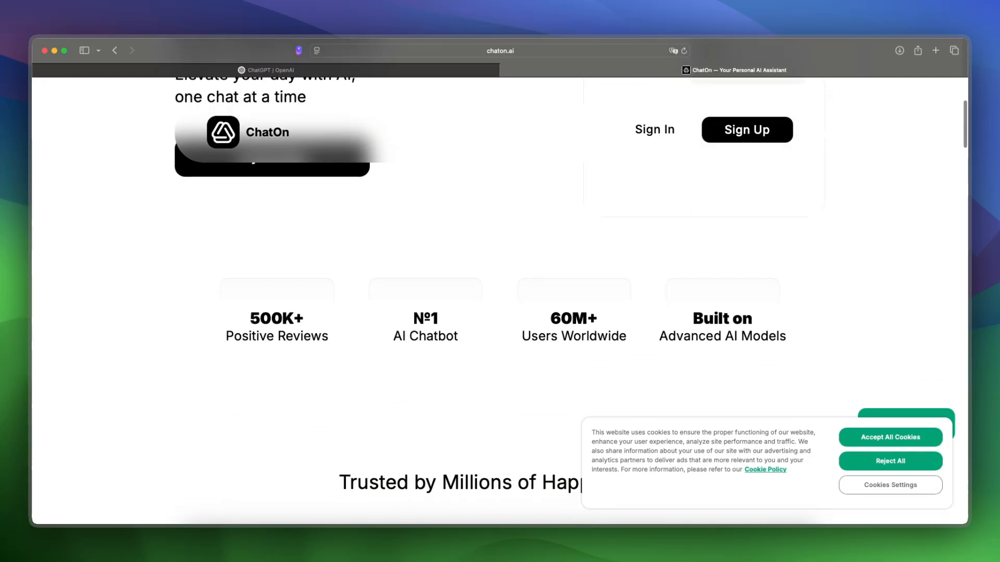
scroll("down", 3)
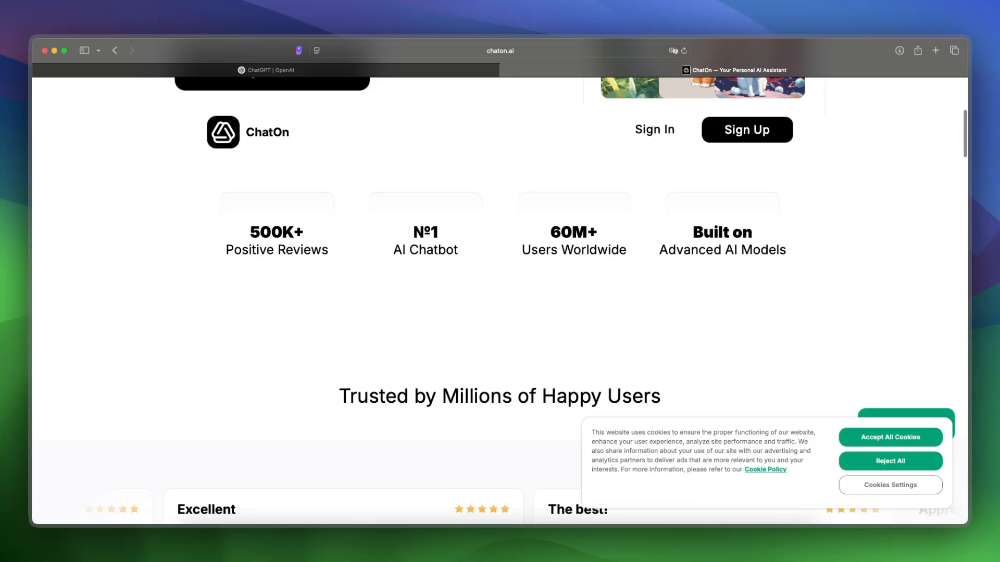
scroll("down", 3)
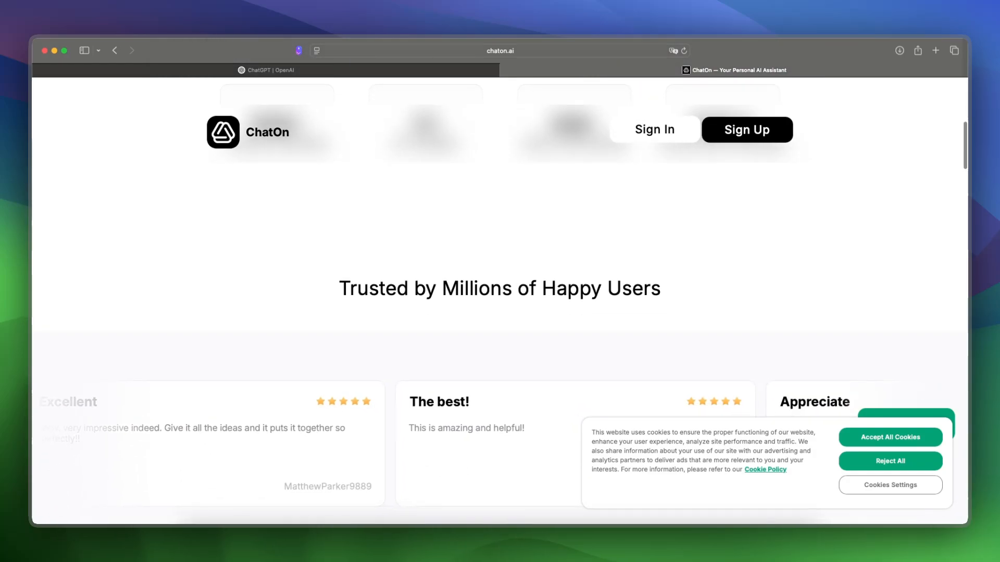
scroll("down", 3)
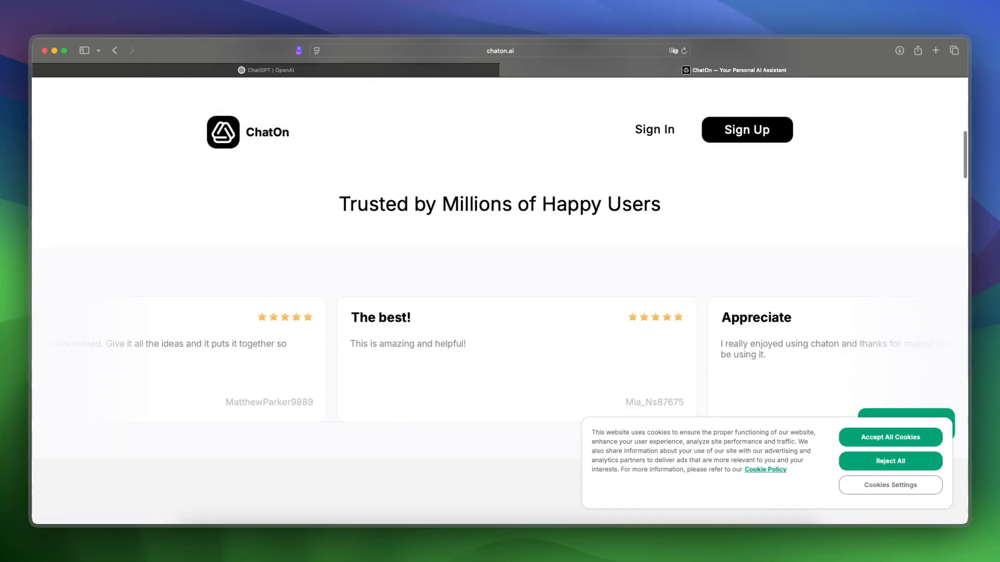
left_click(266, 71)
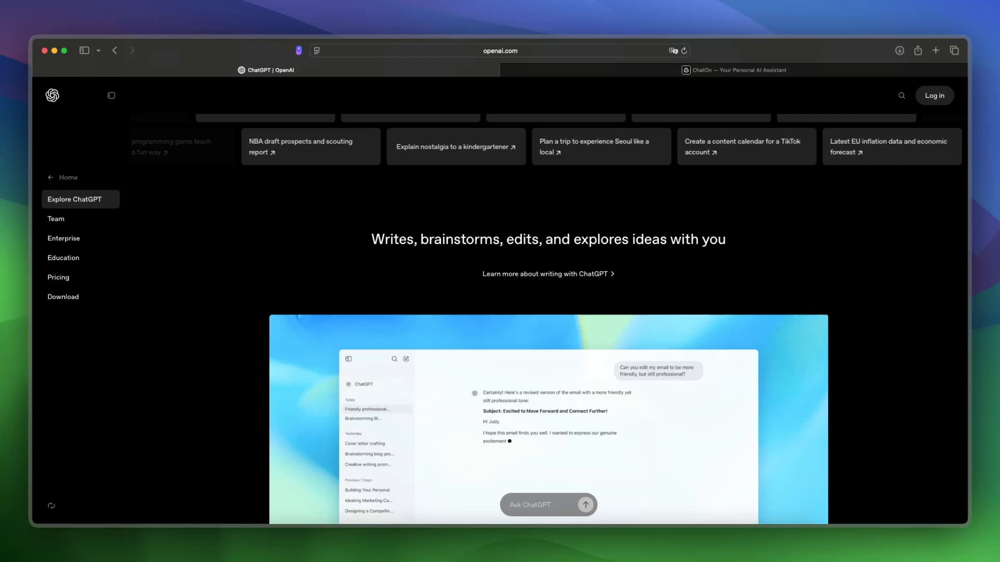
Scroll openai.com past the email example and glance over ChatOn's features
scroll("down", 3)
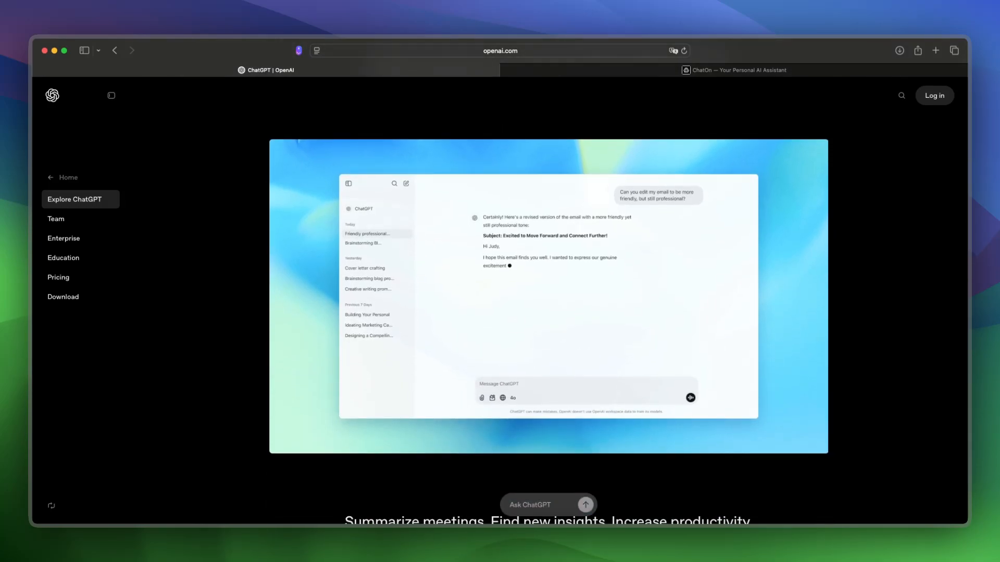
scroll("down", 3)
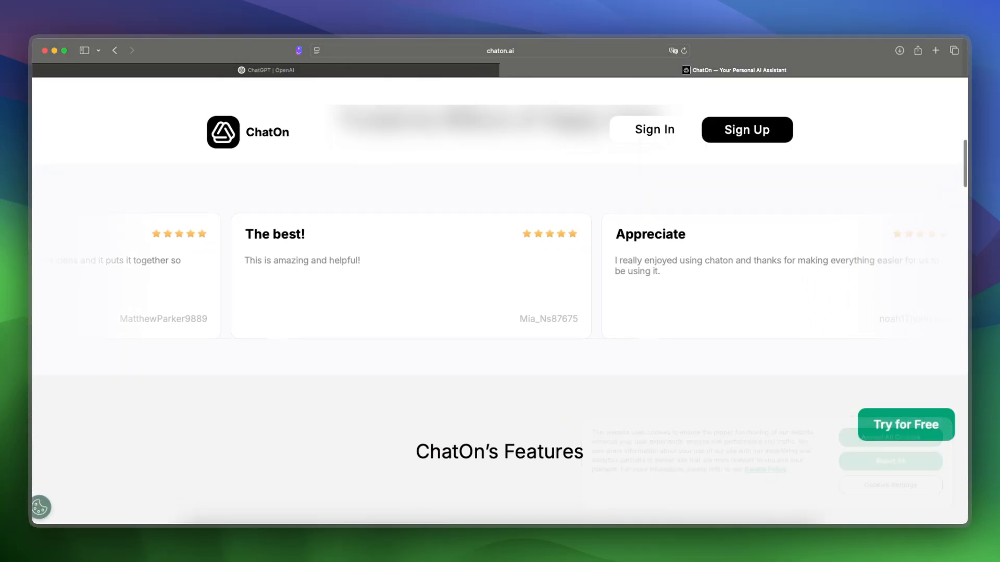
scroll("down", 3)
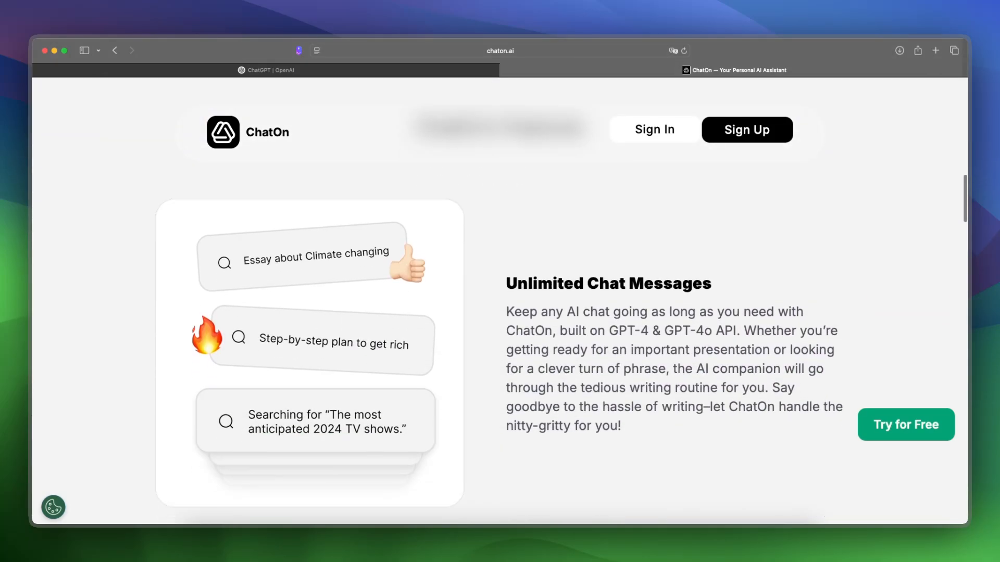
Scroll ChatGPT to 'Summarize meetings', then go back to ChatOn's Unlimited Chat Messages
left_click(266, 70)
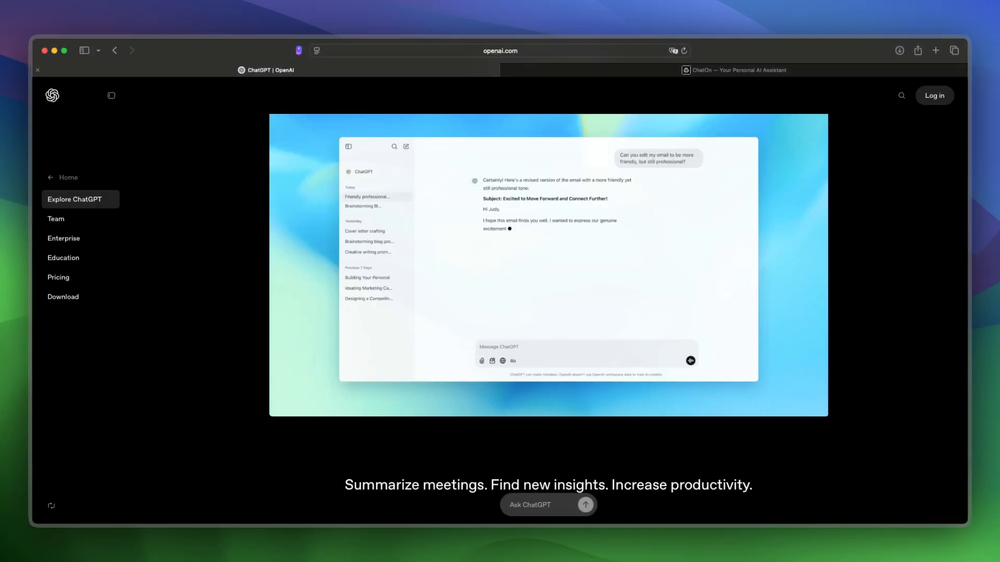
scroll("down", 3)
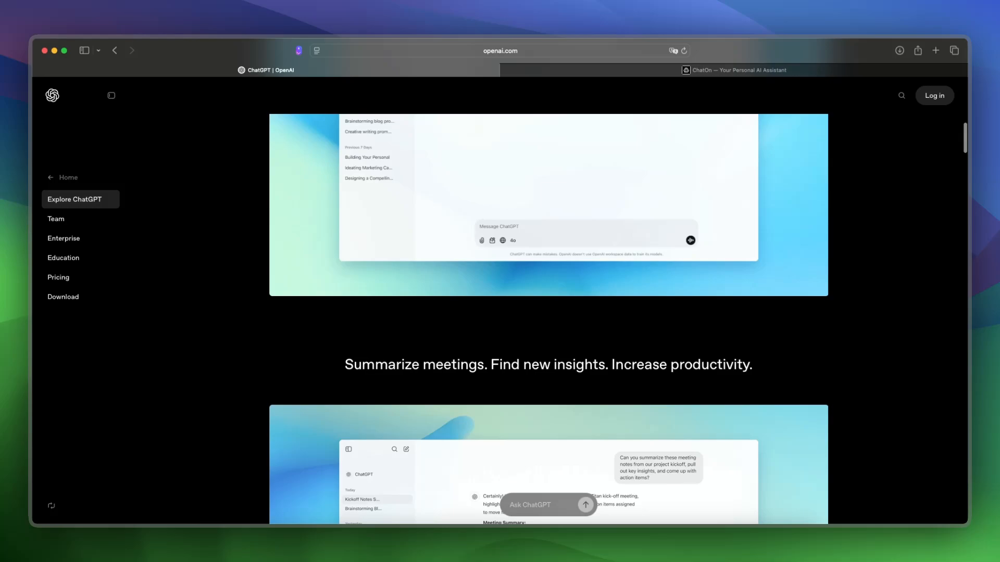
scroll("down", 3)
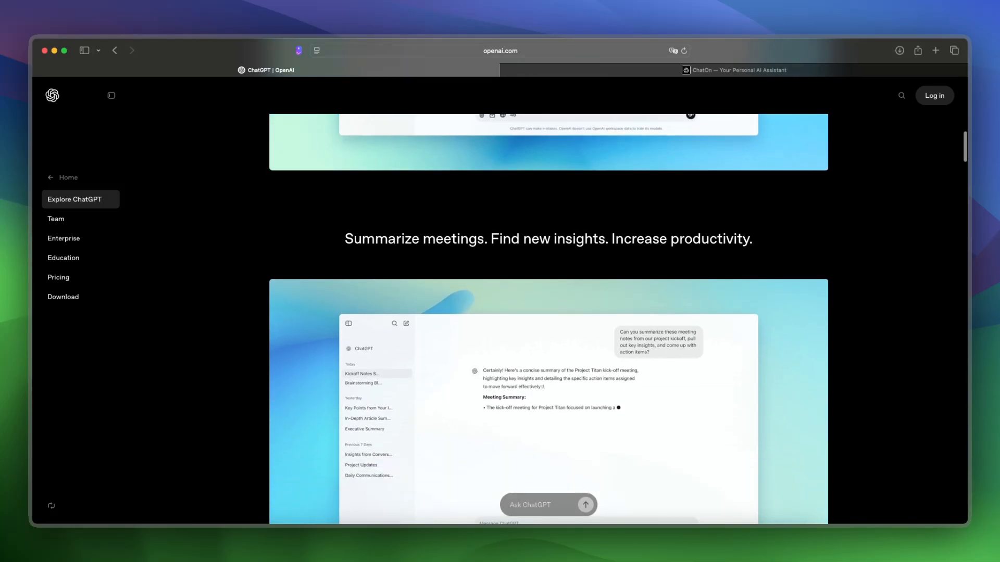
left_click(734, 70)
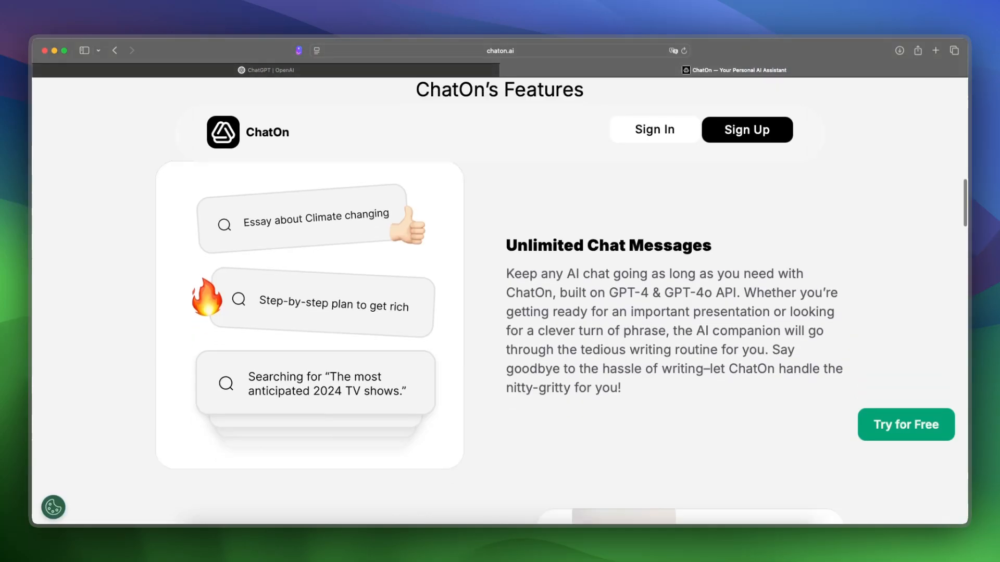
Scroll ChatOn past Image Generation and PDF Master to WhatsApp Integration, briefly checking ChatGPT
scroll("down", 3)
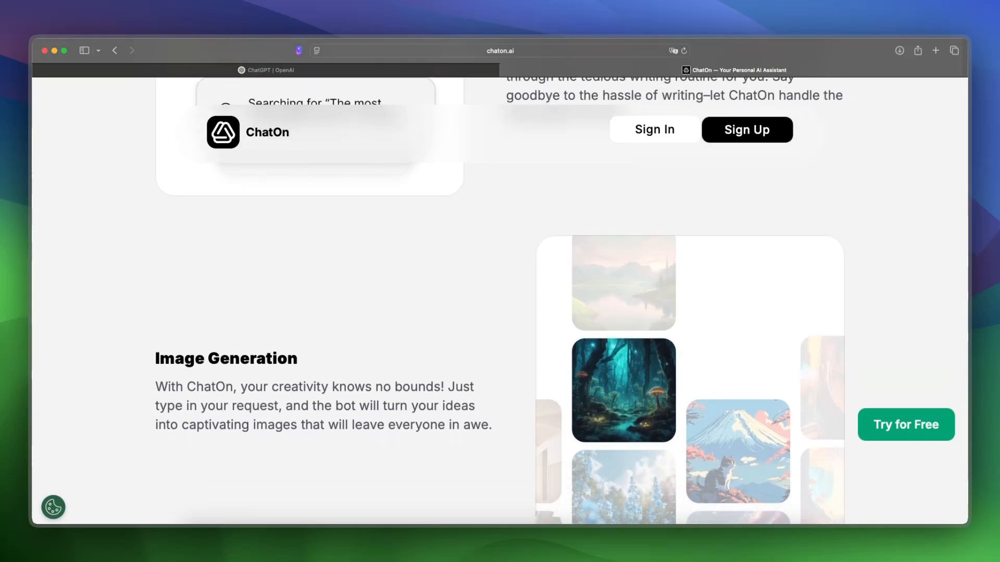
scroll("down", 3)
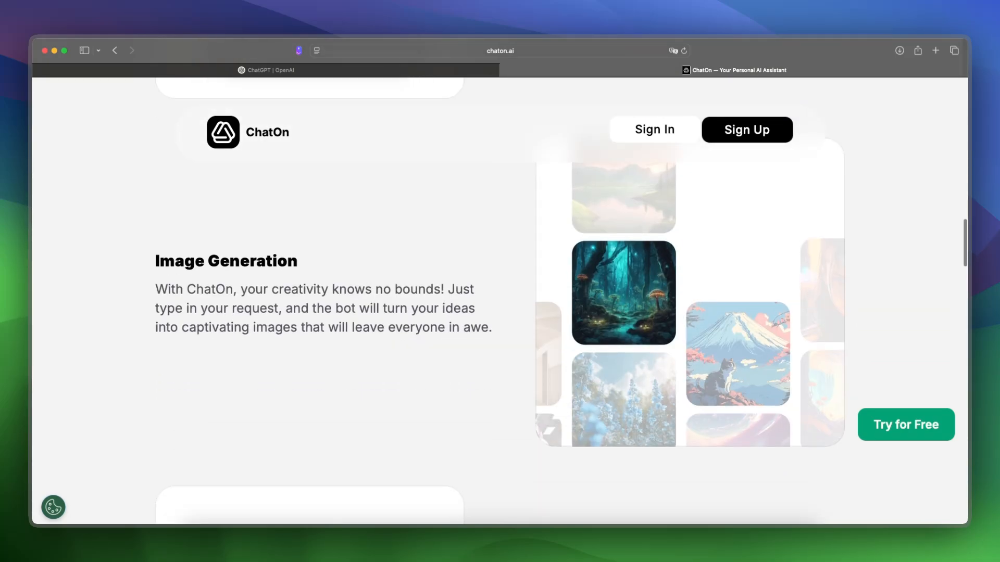
left_click(267, 71)
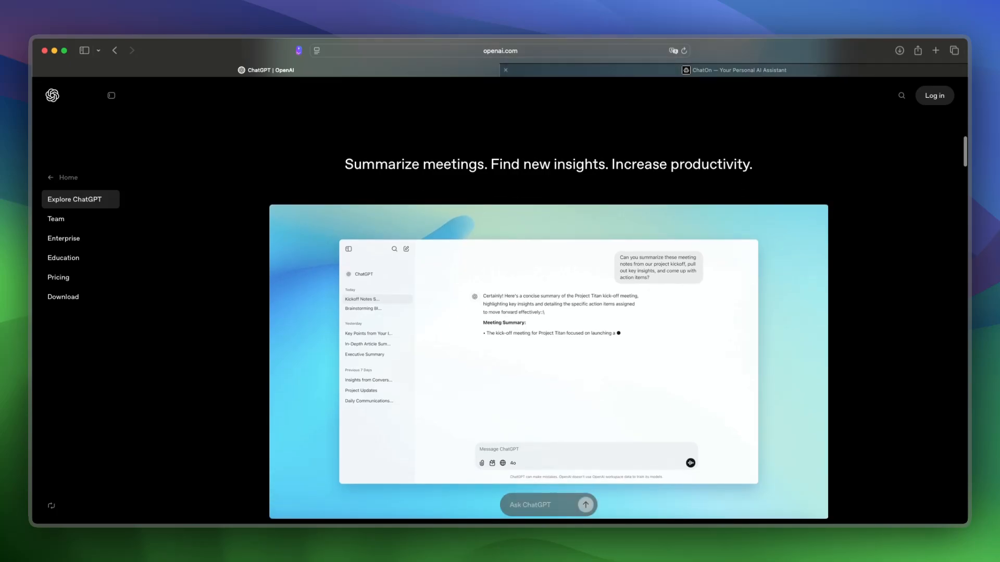
left_click(734, 70)
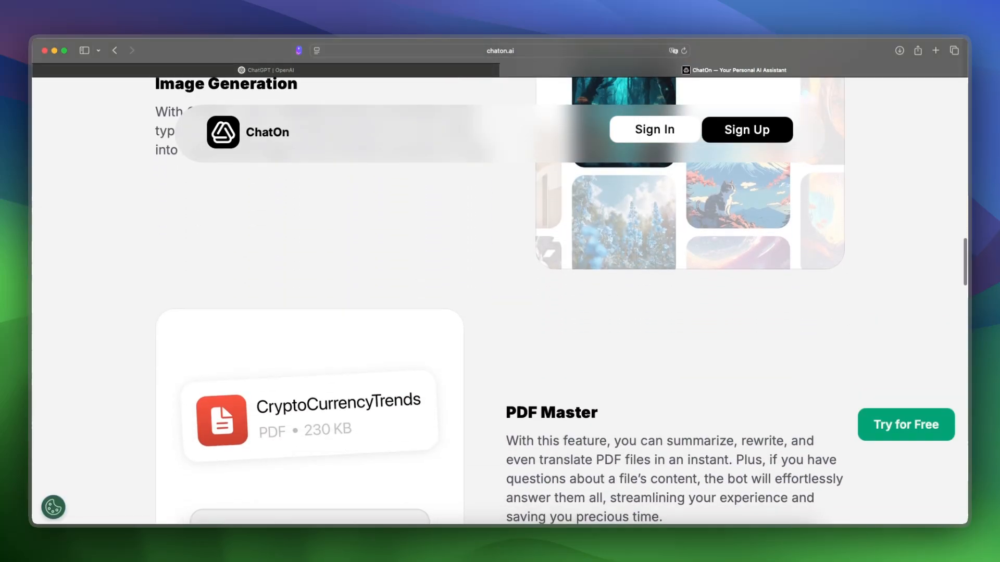
scroll("down", 3)
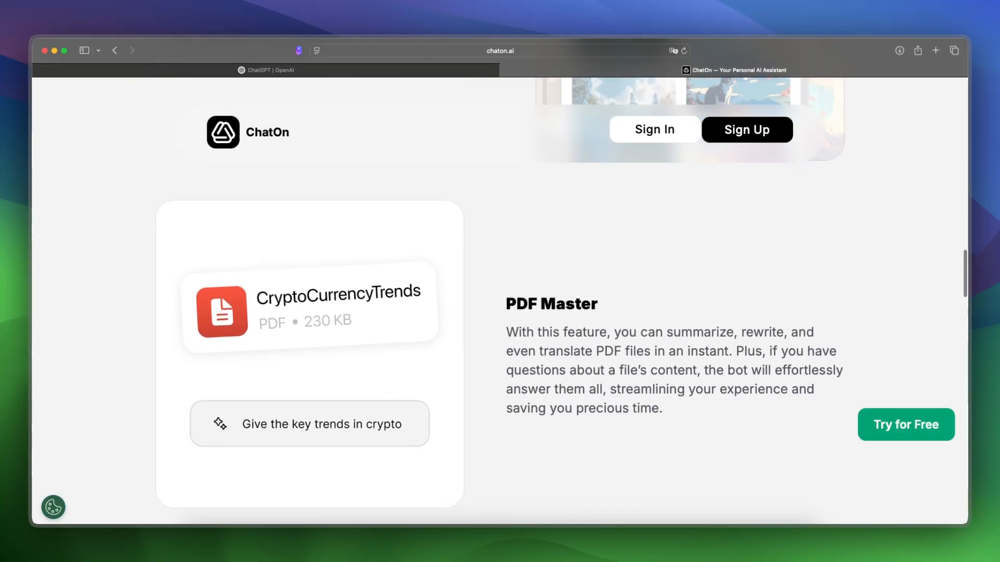
scroll("down", 3)
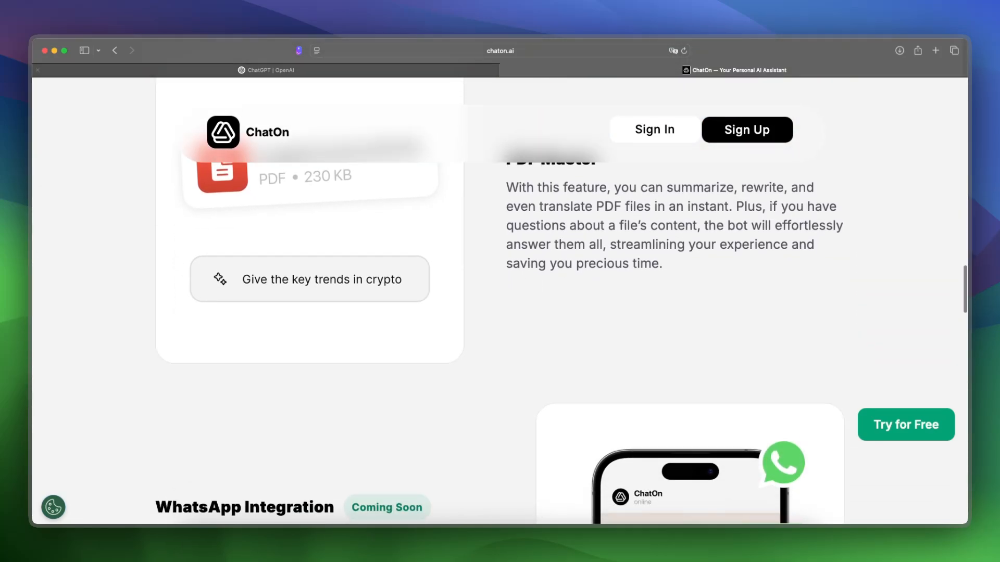